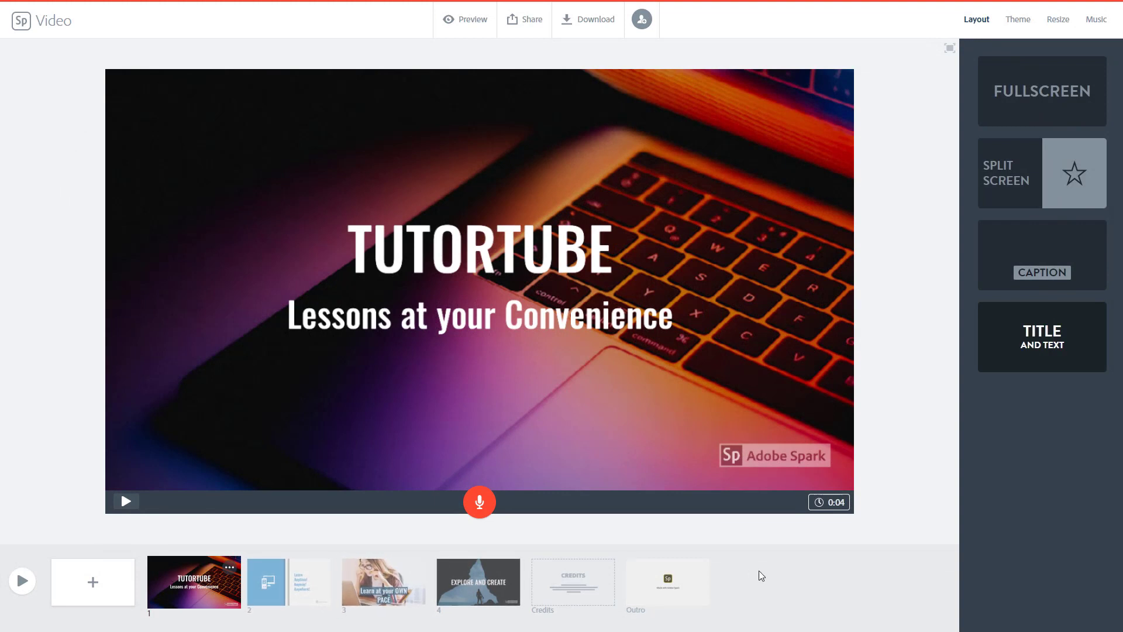
pyautogui.moveTo(829, 501)
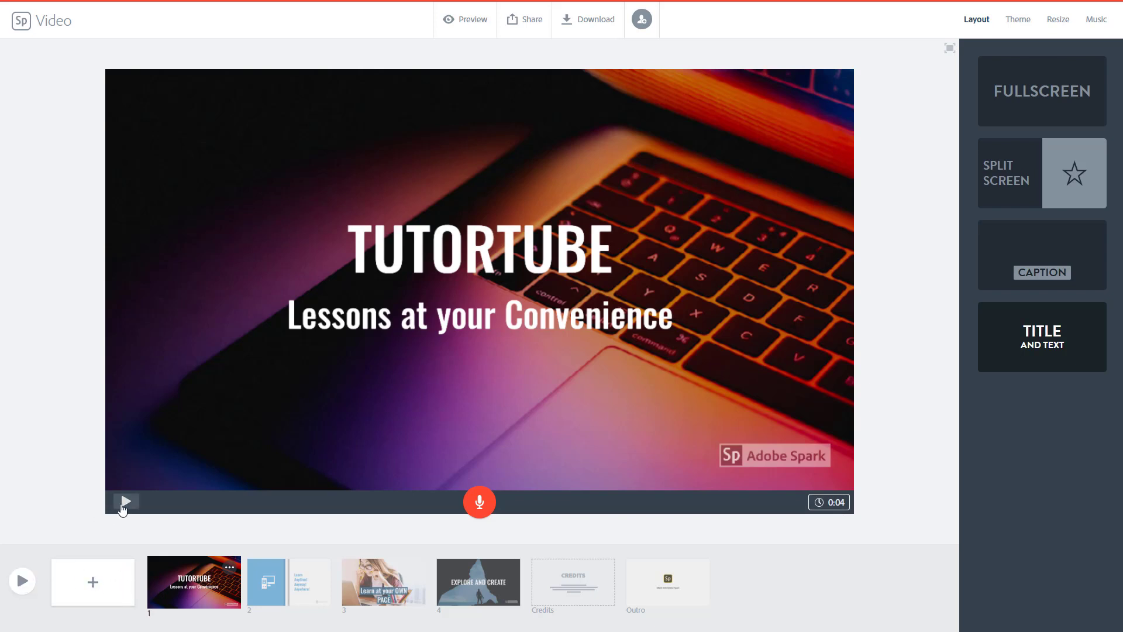
# Preview the TUTORTUBE title slide alone and set its duration to 8 seconds.
pyautogui.click(126, 501)
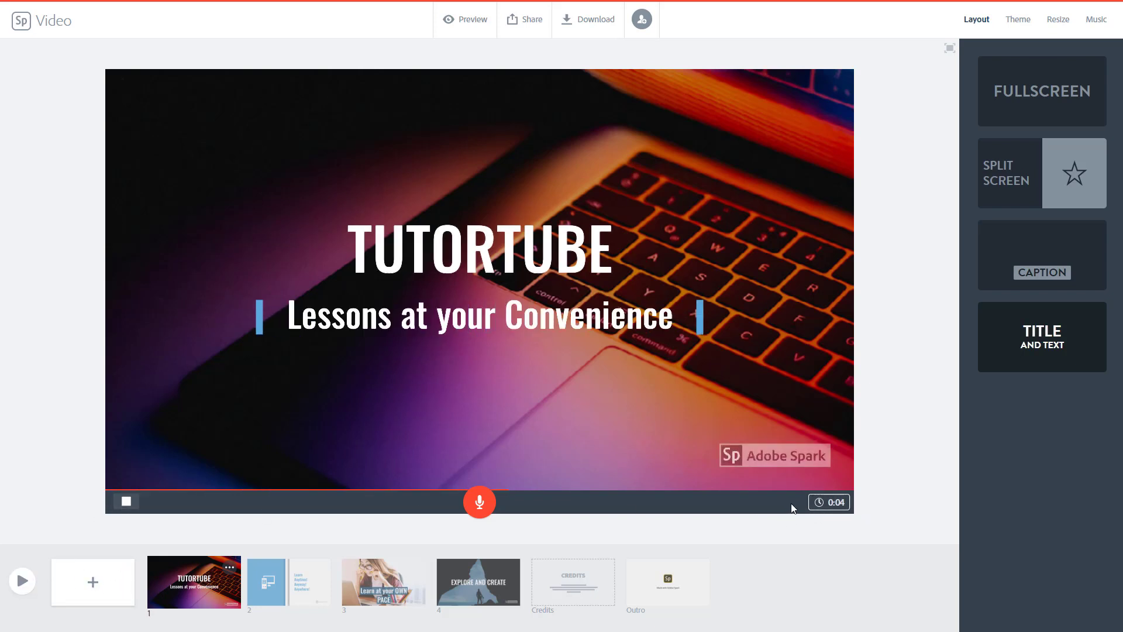
pyautogui.click(125, 501)
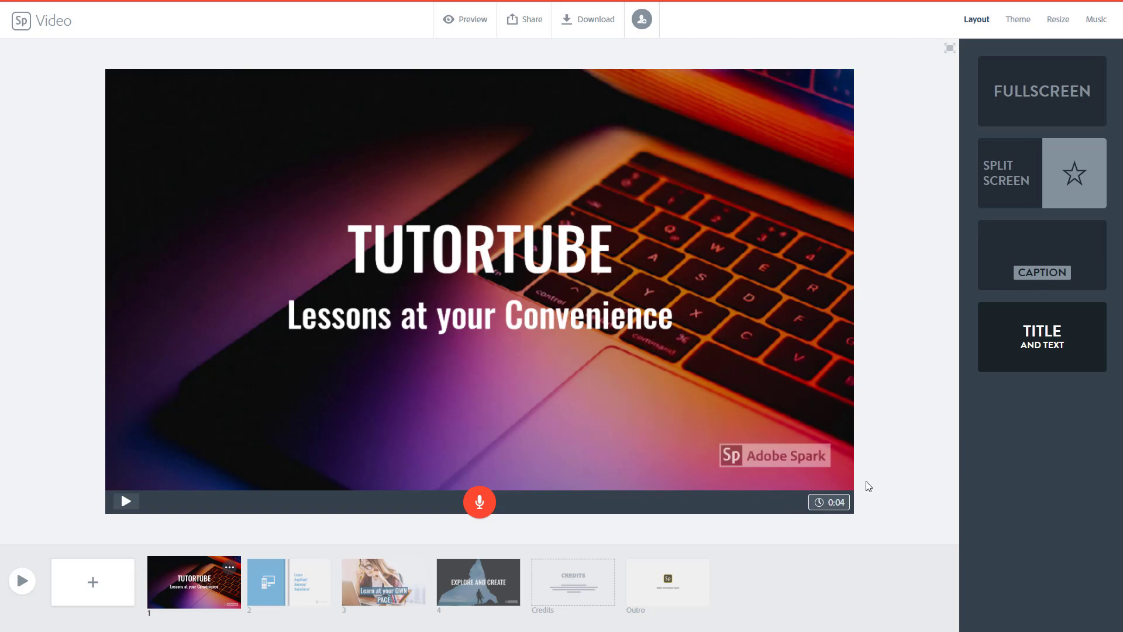
pyautogui.moveTo(778, 478)
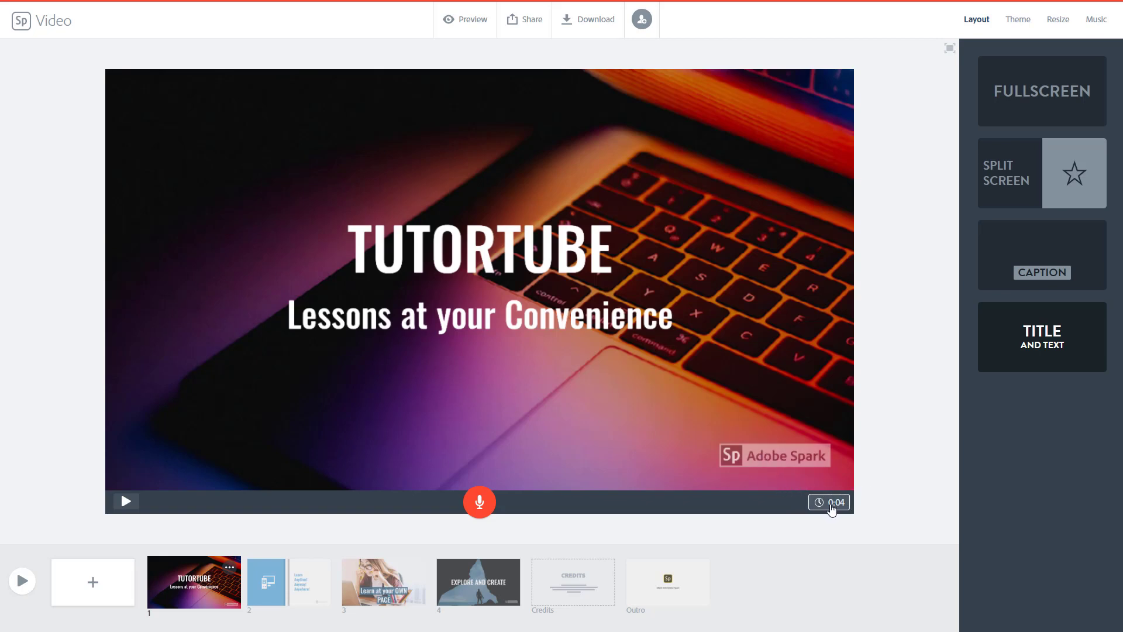
pyautogui.click(829, 501)
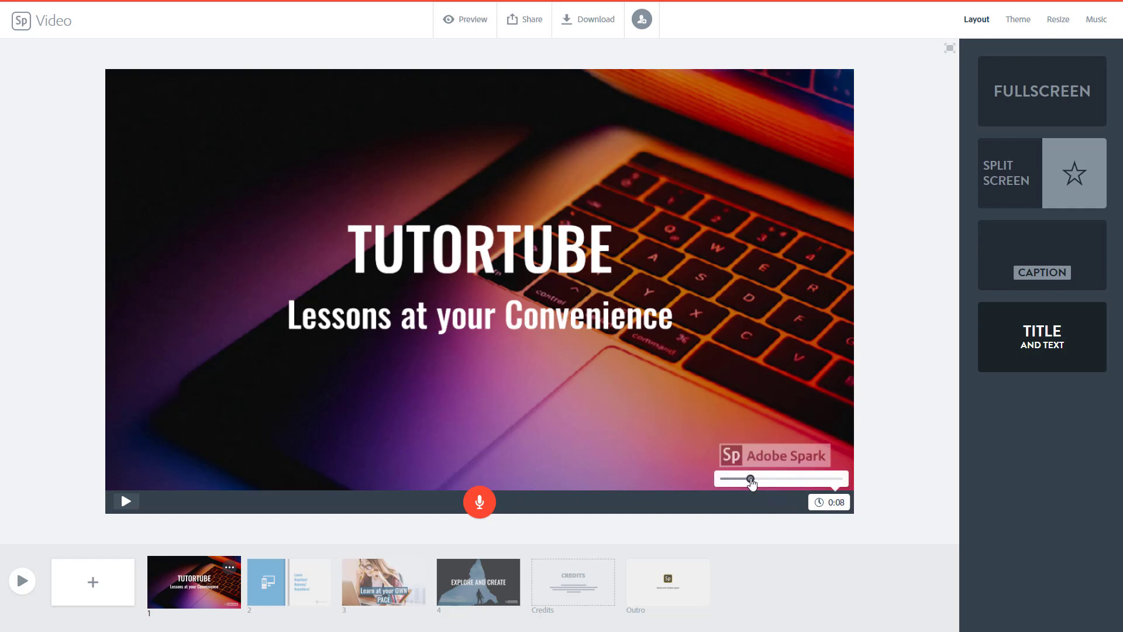
# Set the split-screen slide to 16 seconds and EXPLORE AND CREATE to 10 seconds.
pyautogui.click(264, 580)
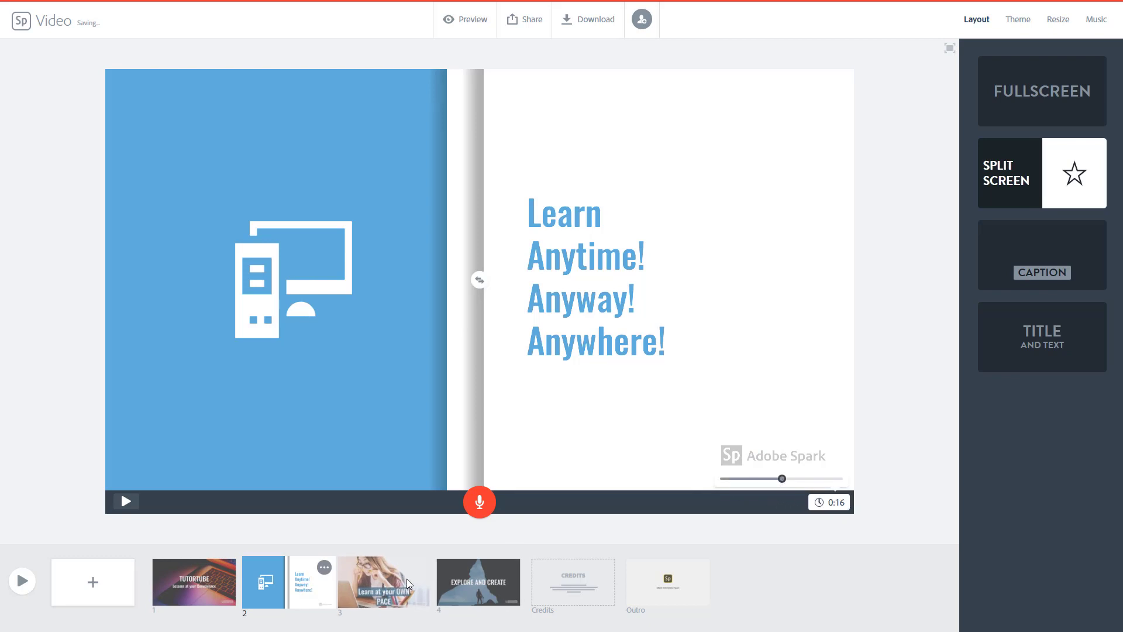
pyautogui.click(383, 581)
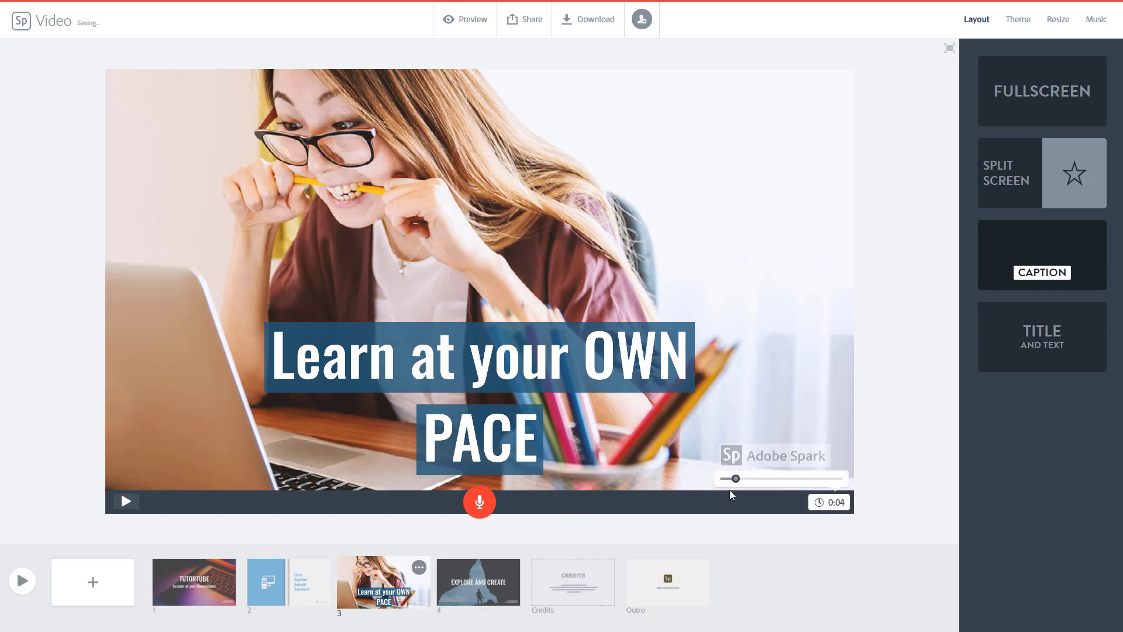
pyautogui.click(478, 582)
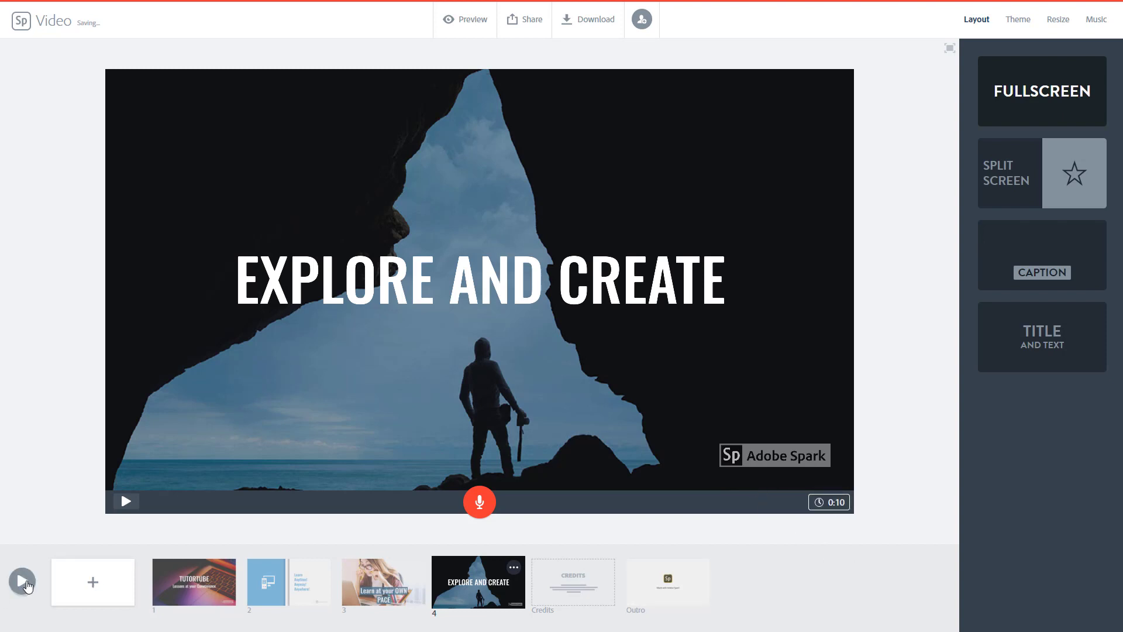
pyautogui.click(21, 581)
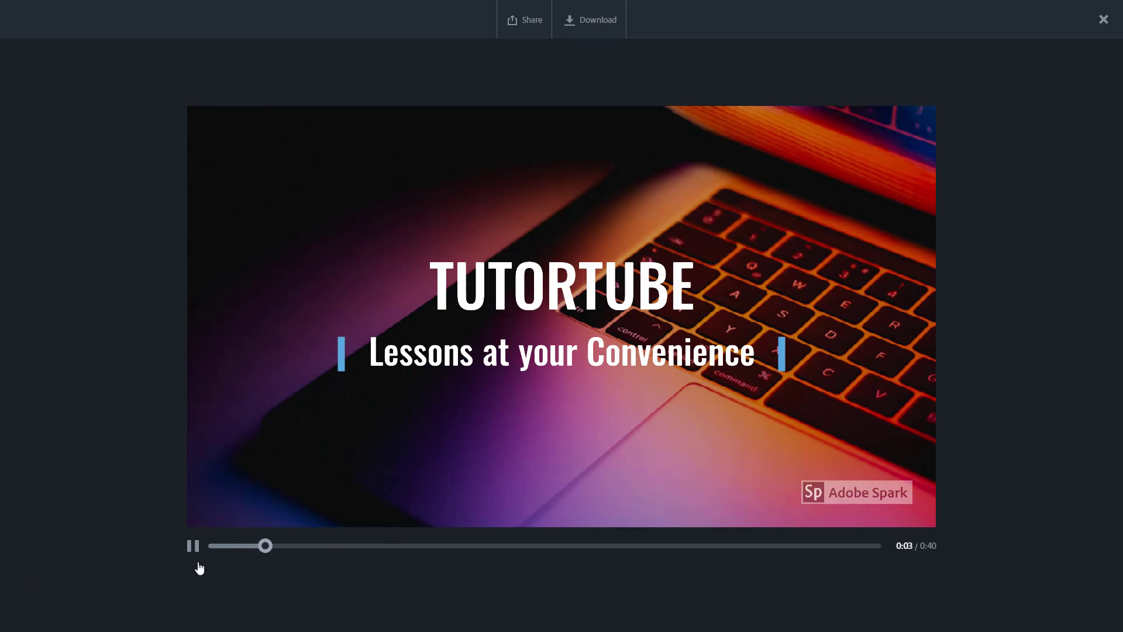
pyautogui.click(192, 545)
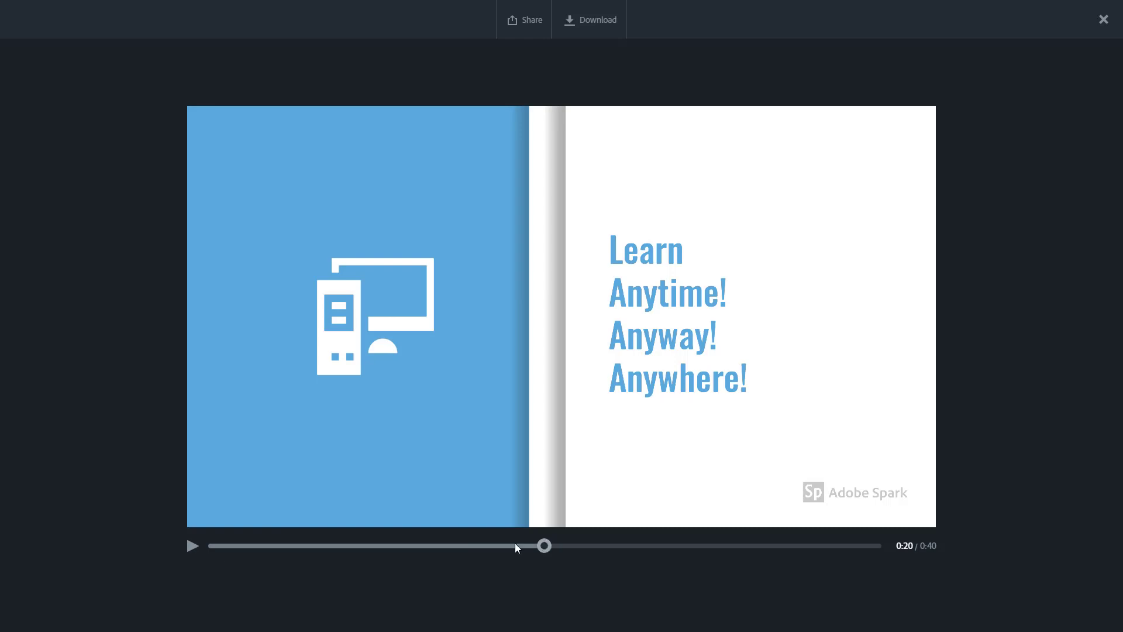
pyautogui.click(1102, 19)
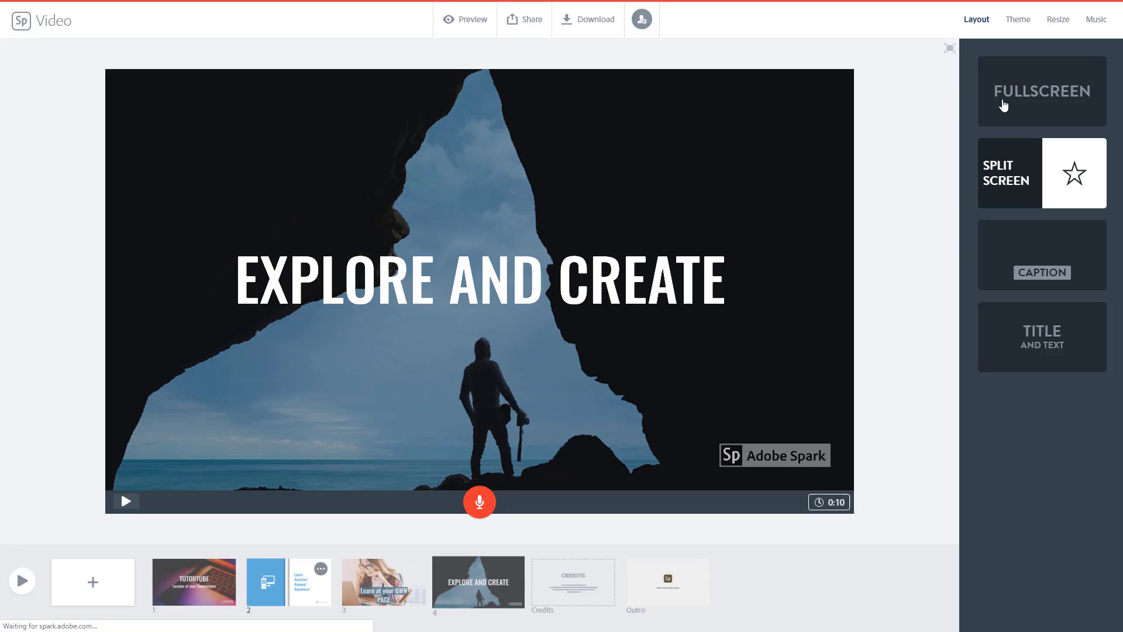
# Select the 'Learn Anytime! Anyway! Anywhere!' slide and lengthen it from 16 to 30 seconds.
pyautogui.click(264, 580)
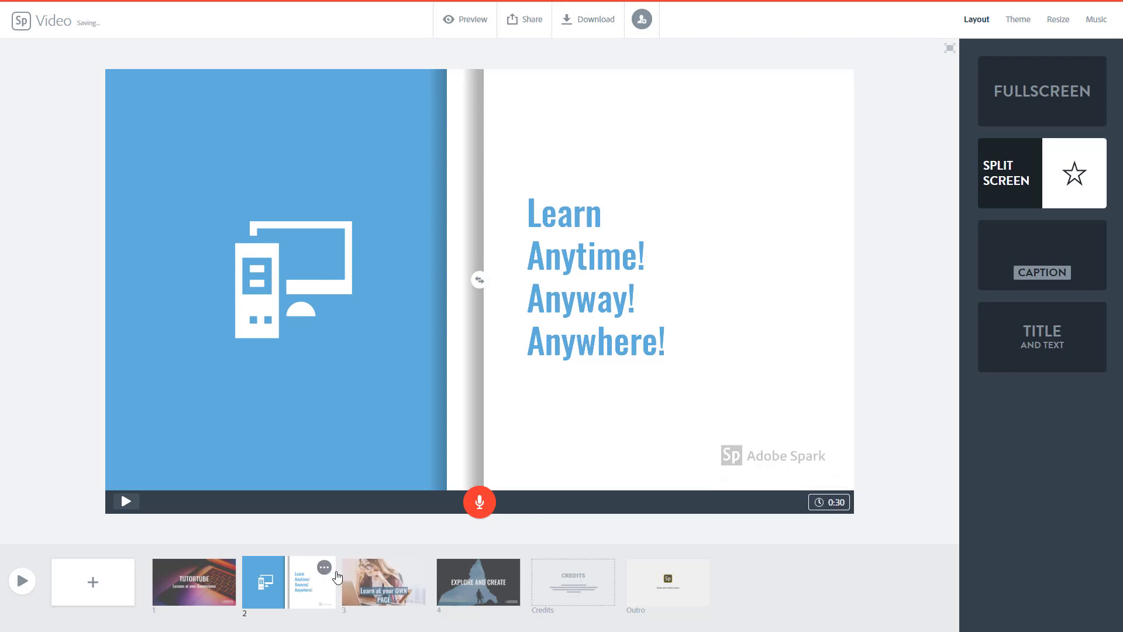
pyautogui.moveTo(341, 576)
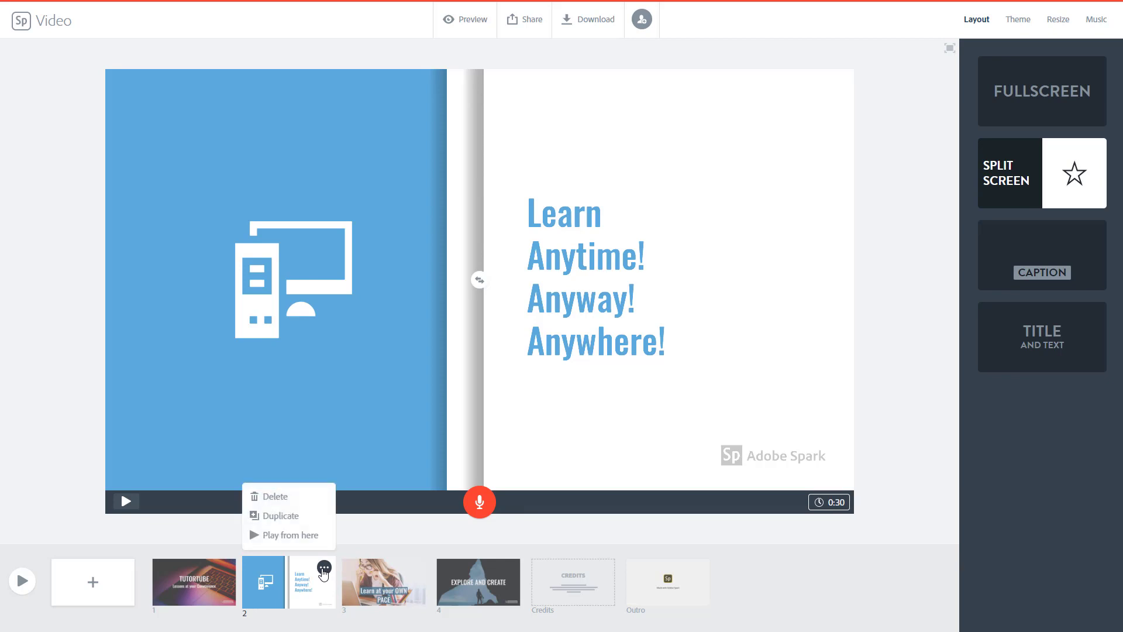
pyautogui.moveTo(294, 519)
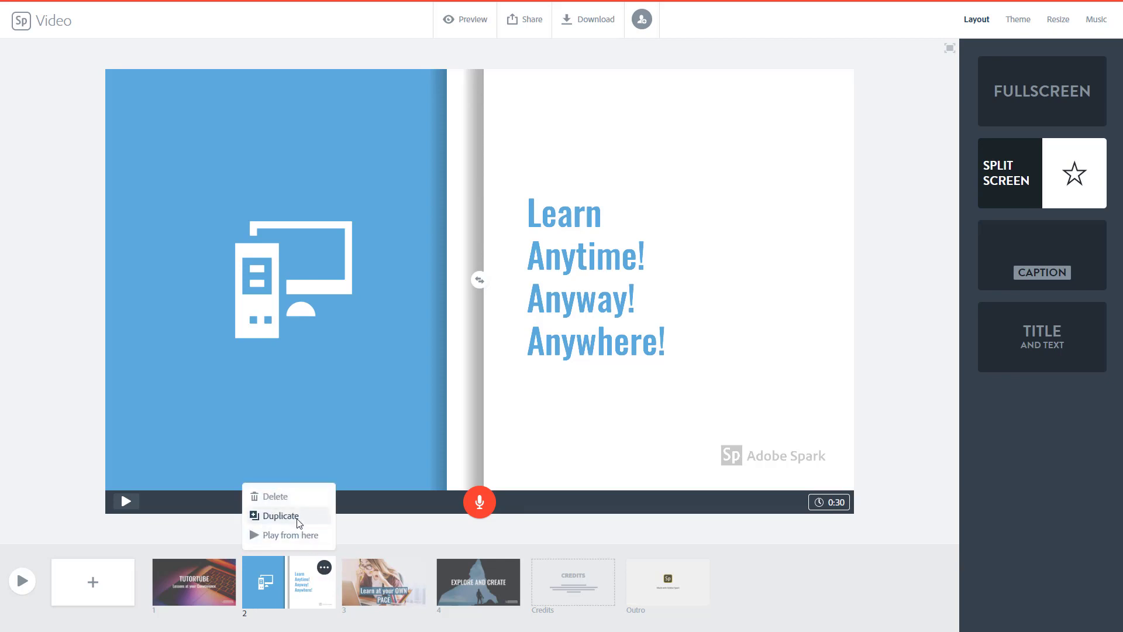
# Duplicate the split-screen slide, then duplicate the copy, leaving three 30-second copies.
pyautogui.click(280, 515)
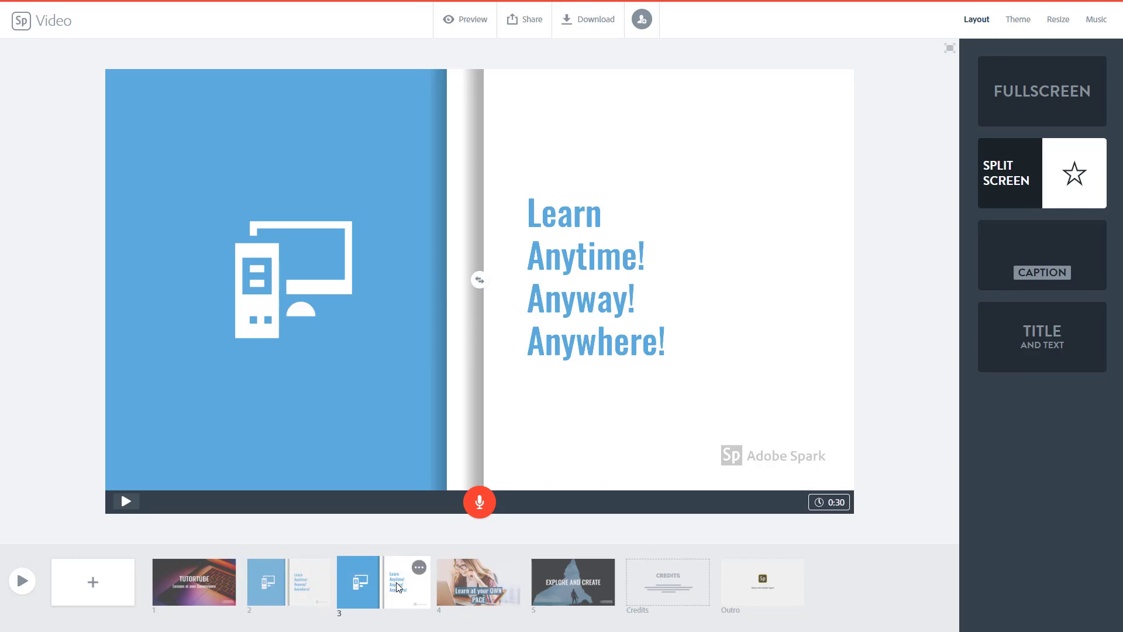
pyautogui.click(418, 567)
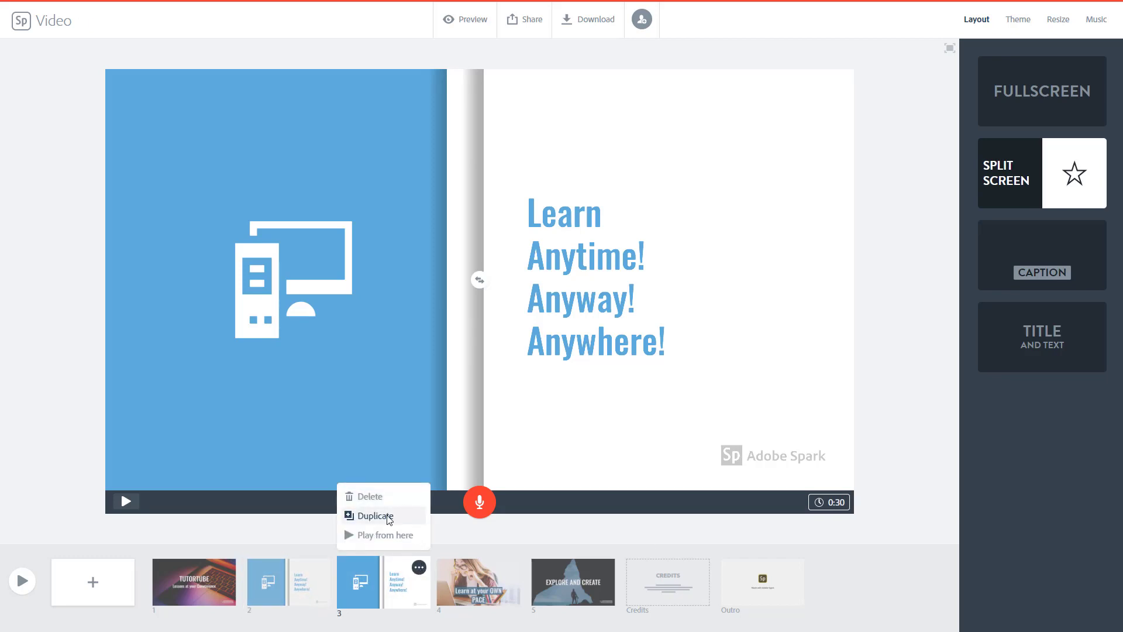
pyautogui.click(376, 516)
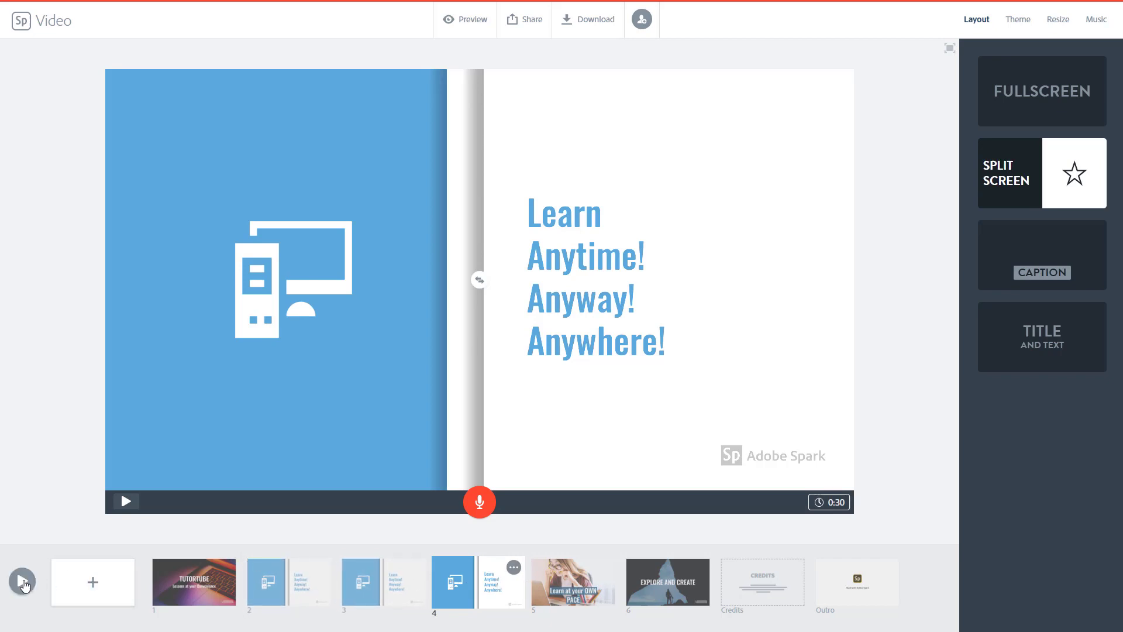
# Preview the full 1:54 video, pausing at 0:58 within the repeated split-screen slides.
pyautogui.click(464, 19)
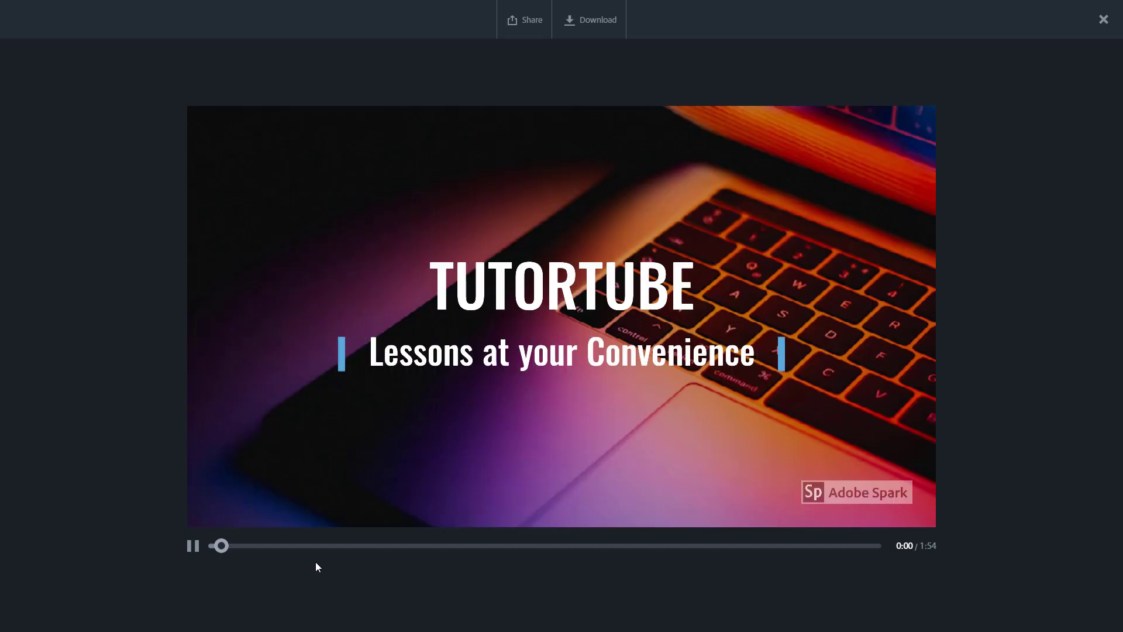
pyautogui.click(192, 545)
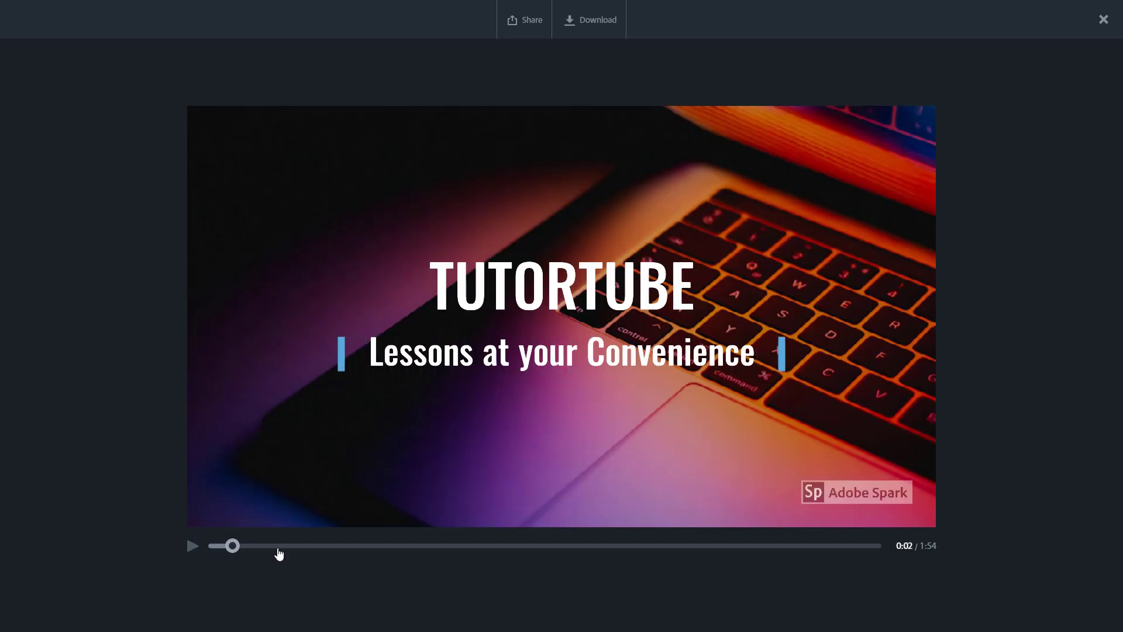
pyautogui.moveTo(924, 558)
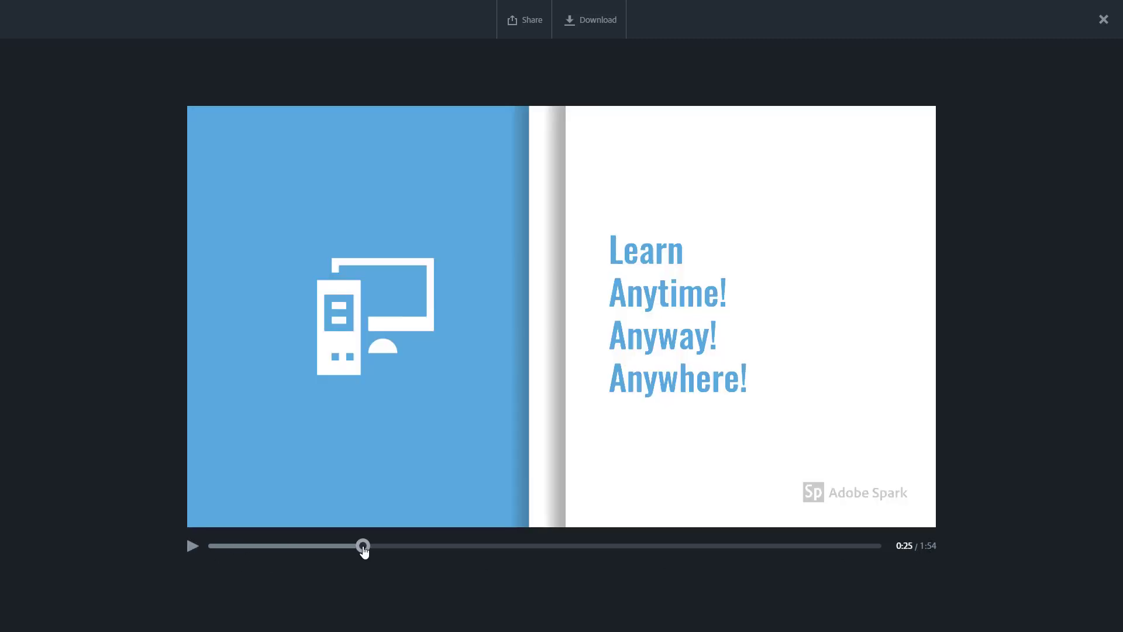
pyautogui.click(192, 545)
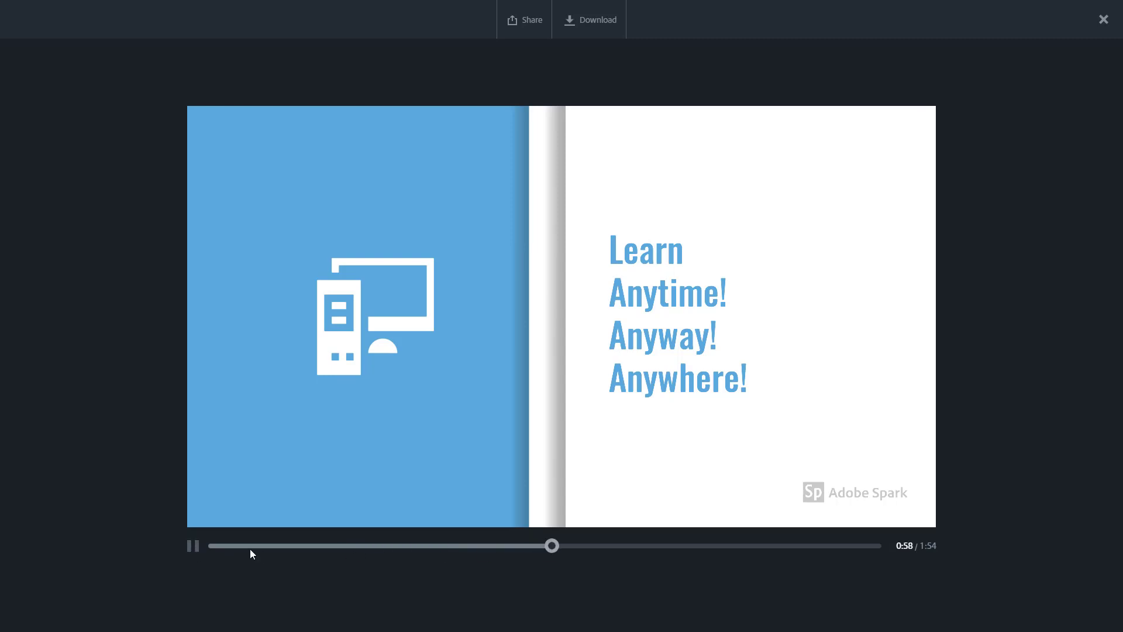
pyautogui.click(193, 545)
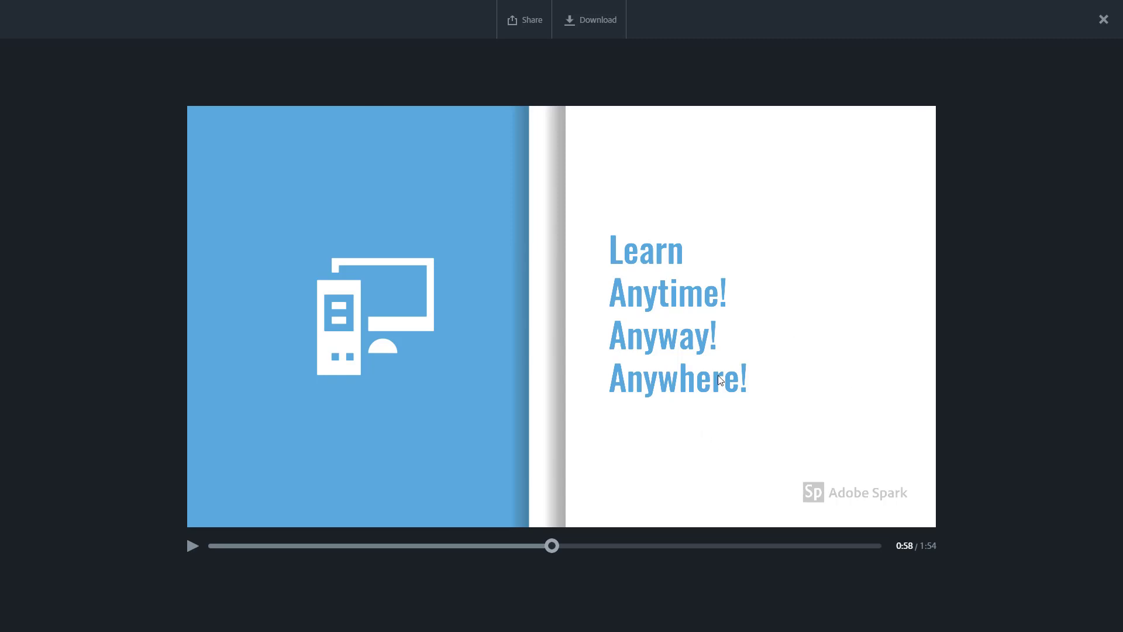
pyautogui.moveTo(1032, 495)
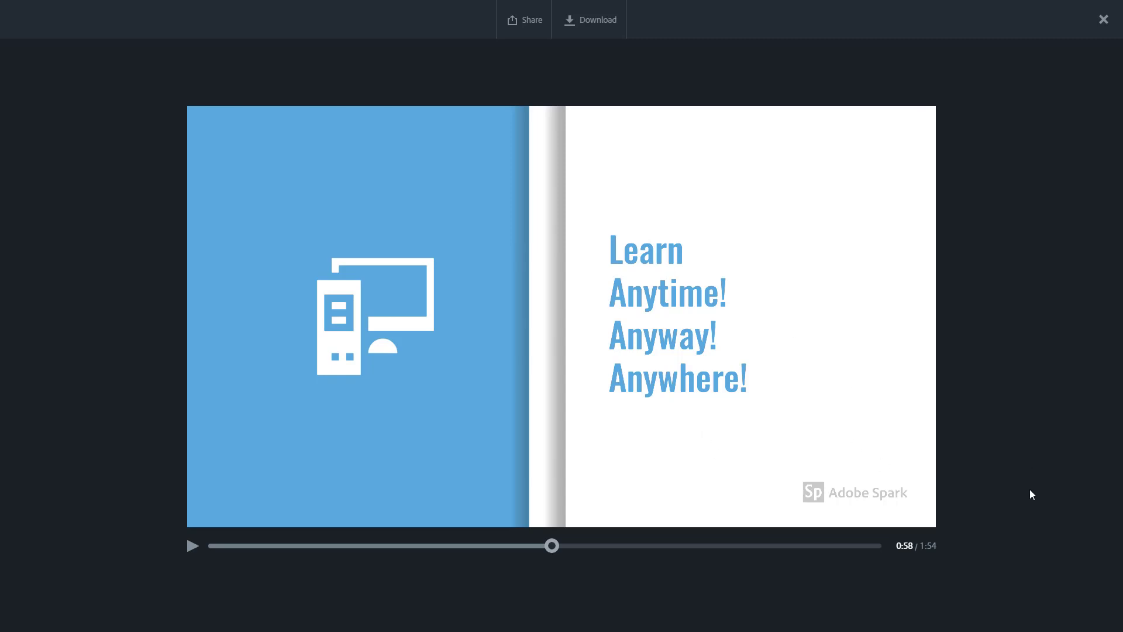
# Exit the 1:54 preview and return to the storyboard editor.
pyautogui.click(1101, 19)
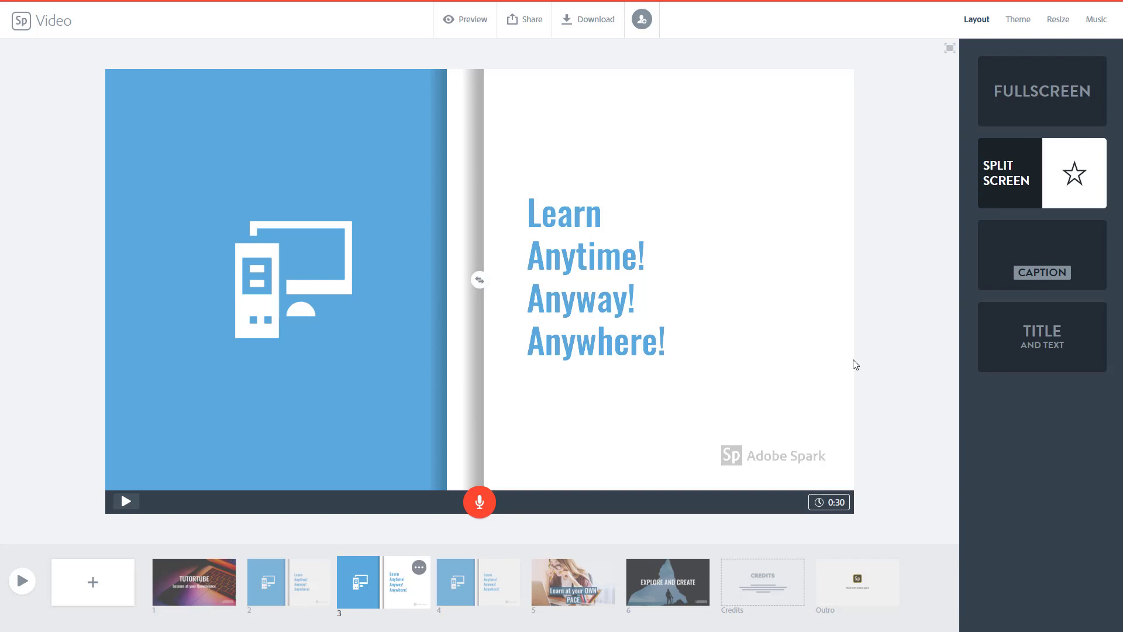
pyautogui.moveTo(851, 365)
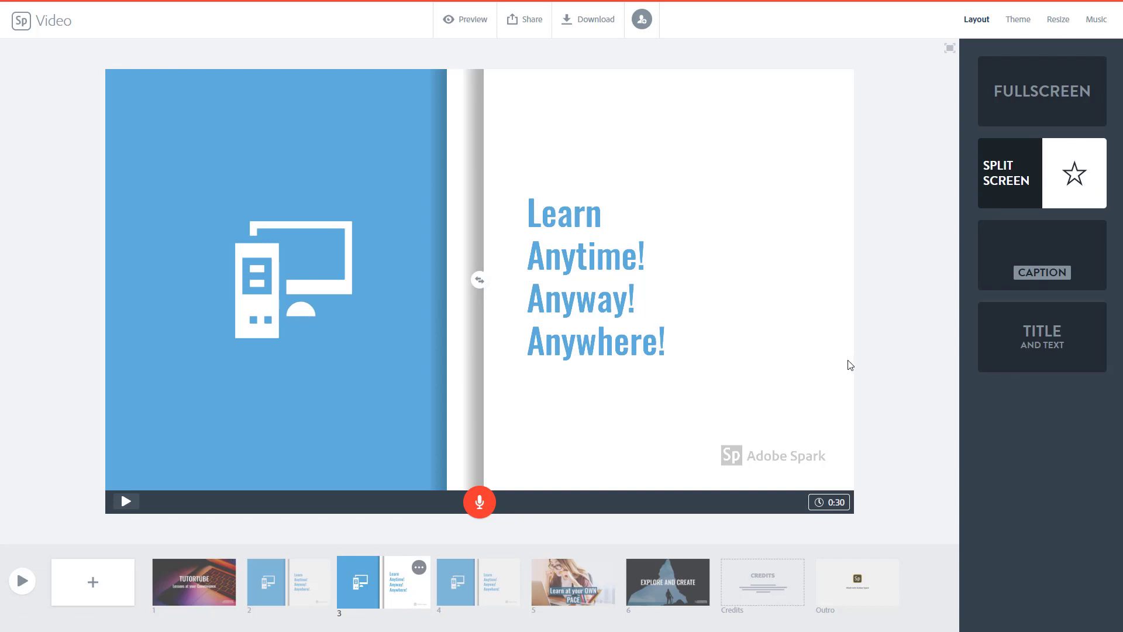